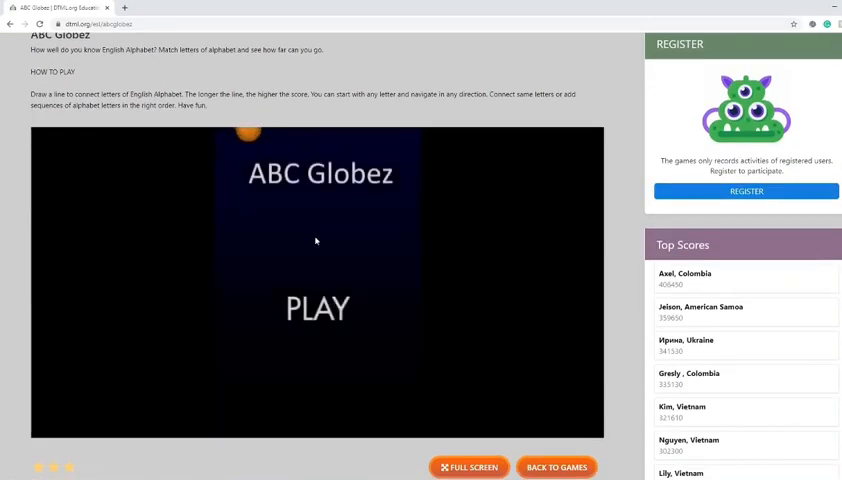
Start ABC Globez from the title screen to show the A–D letter board.
left_click(318, 308)
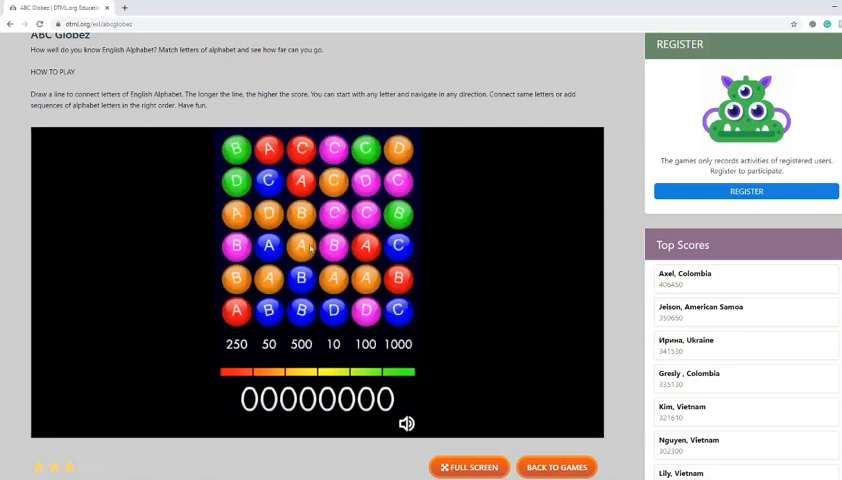
Clear two letter-bubble chains, lifting the score to 52,750.
left_click_drag(268, 278, 365, 278)
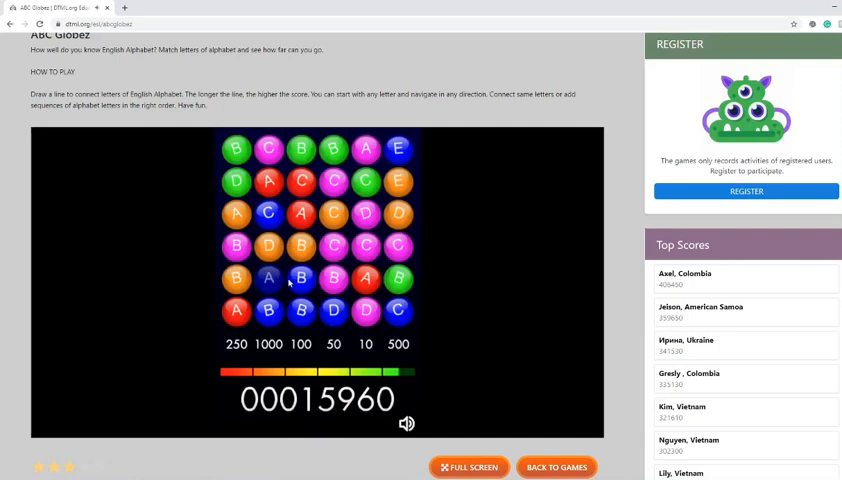
left_click_drag(268, 280, 398, 246)
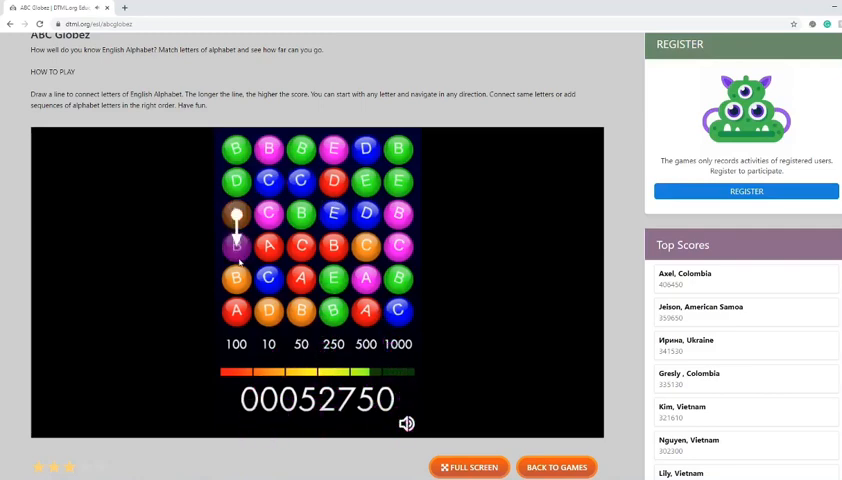
Link the A and B bubbles in the left column, reaching 104,410 points.
left_click_drag(237, 215, 237, 279)
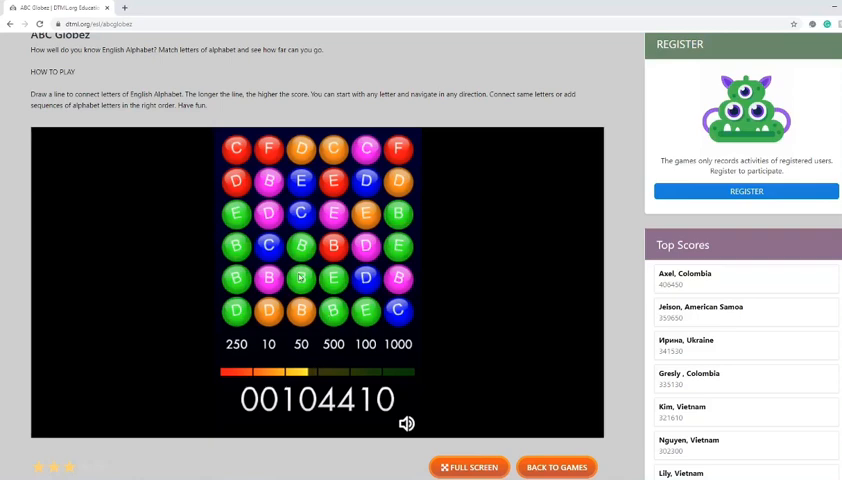
Chain more runs, including the left-column B bubbles, to reach 141,330 points.
left_click_drag(300, 278, 333, 311)
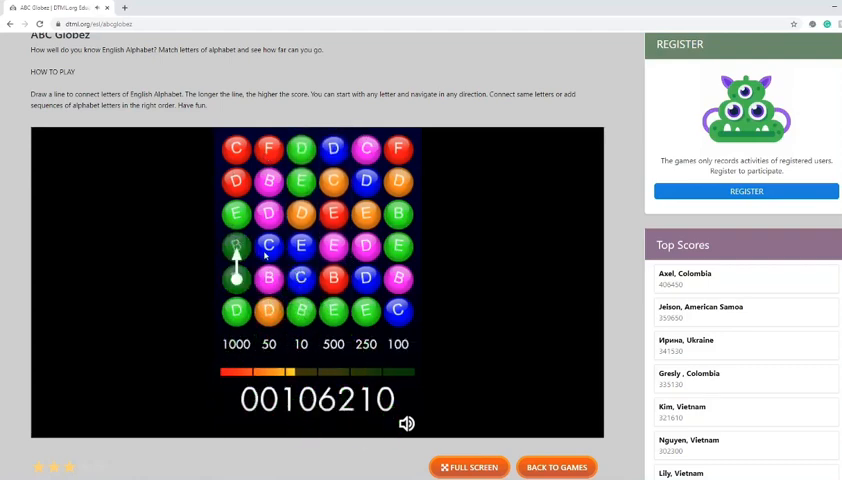
left_click_drag(235, 278, 268, 213)
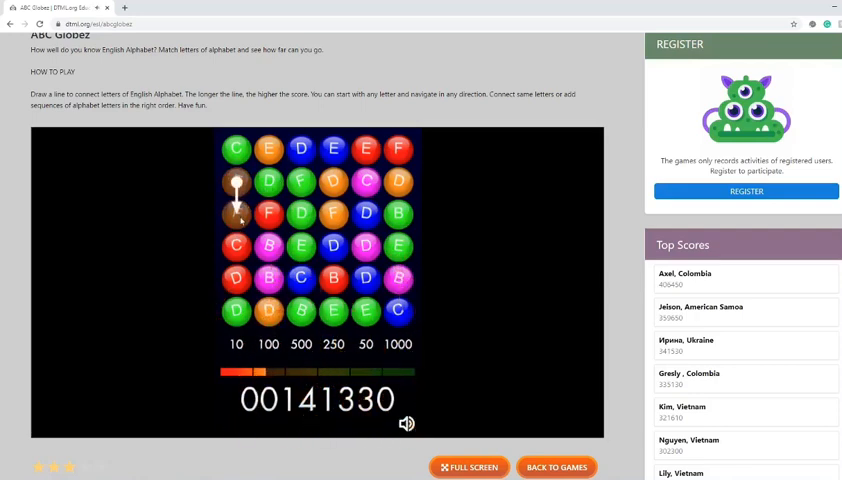
left_click_drag(237, 186, 270, 211)
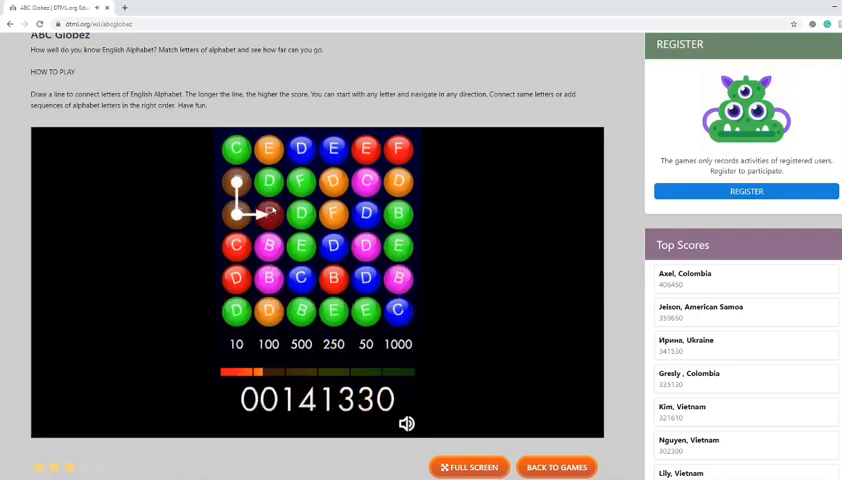